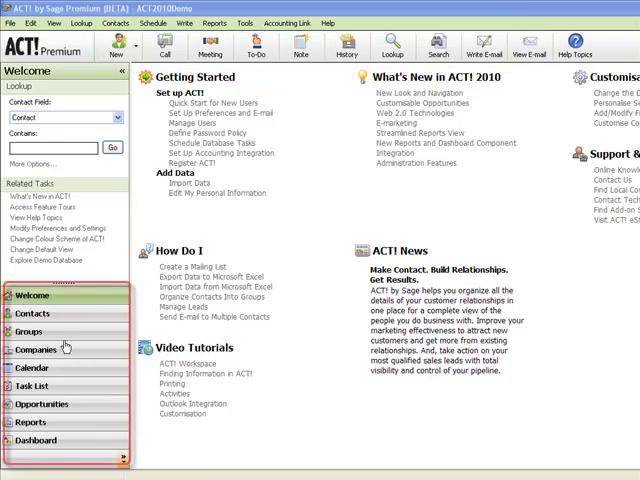
left_click(33, 314)
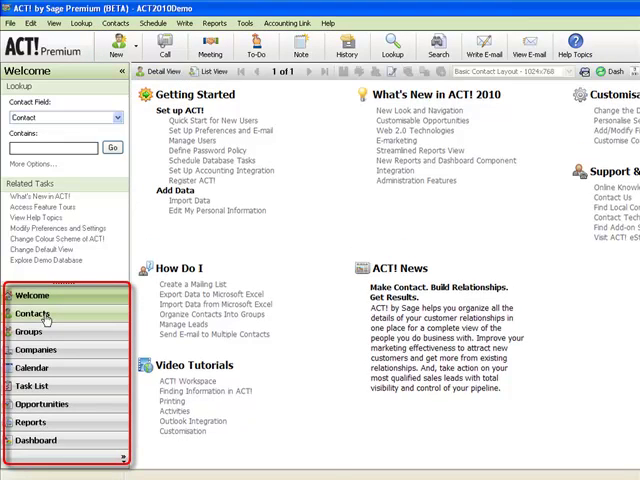
left_click(34, 315)
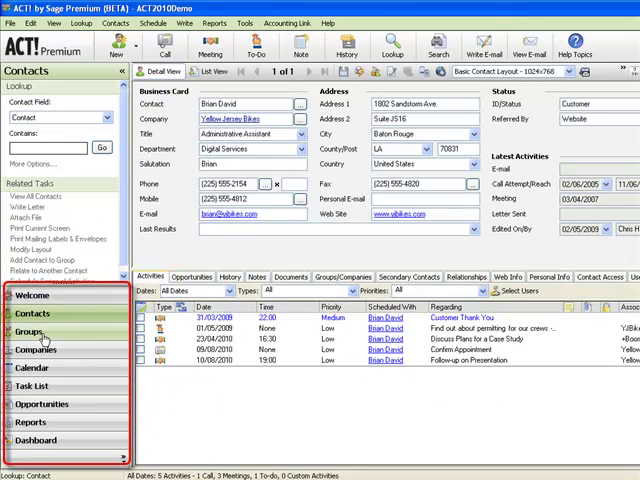
left_click(28, 331)
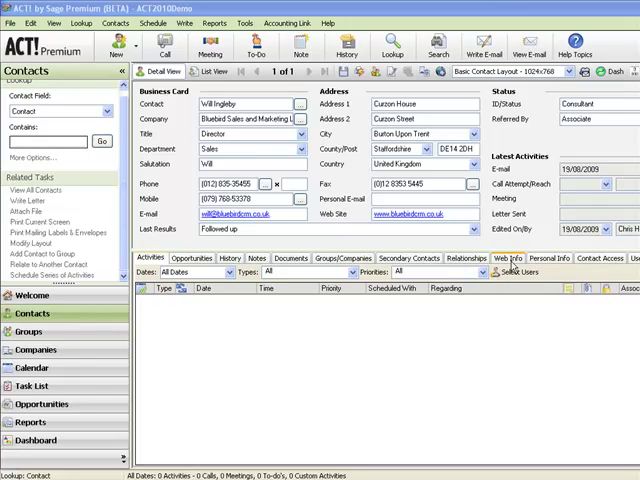
left_click(507, 258)
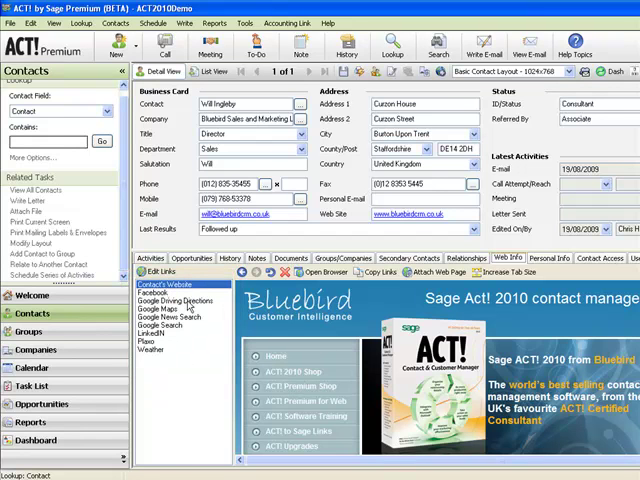
mouse_move(393, 216)
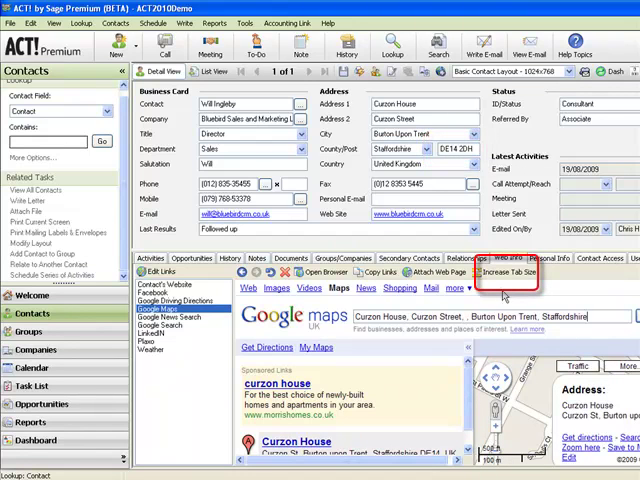
Enlarge the web area and show Google driving directions from Derby to Curzon House.
left_click(509, 270)
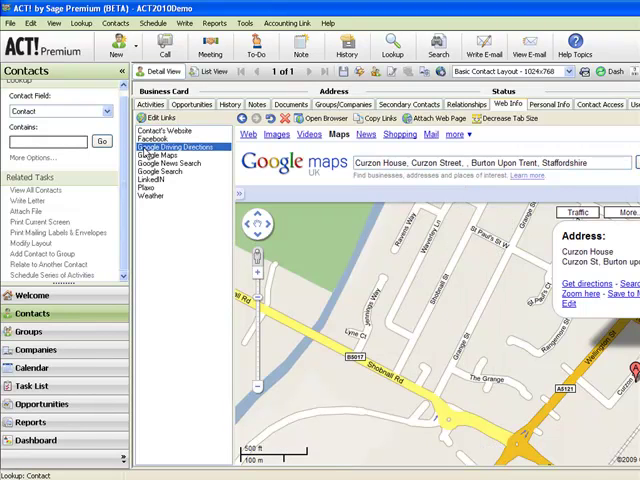
left_click(180, 147)
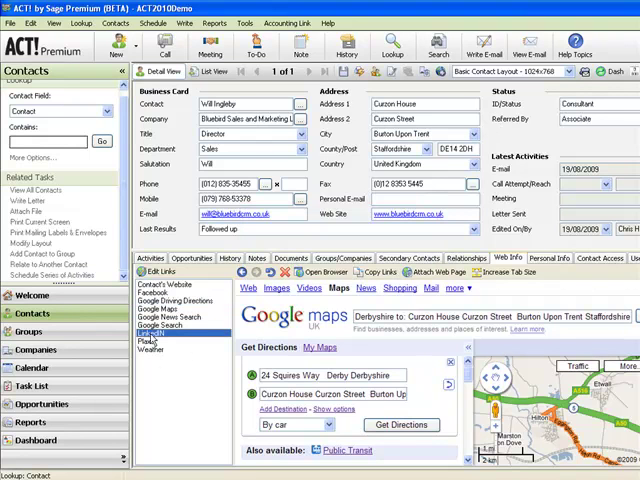
left_click(146, 332)
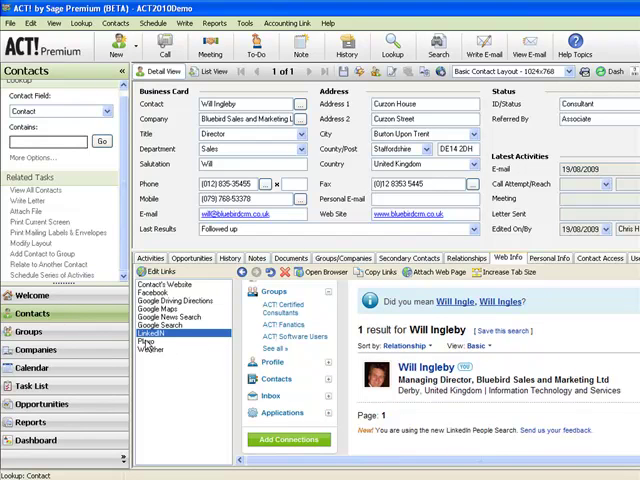
left_click(146, 341)
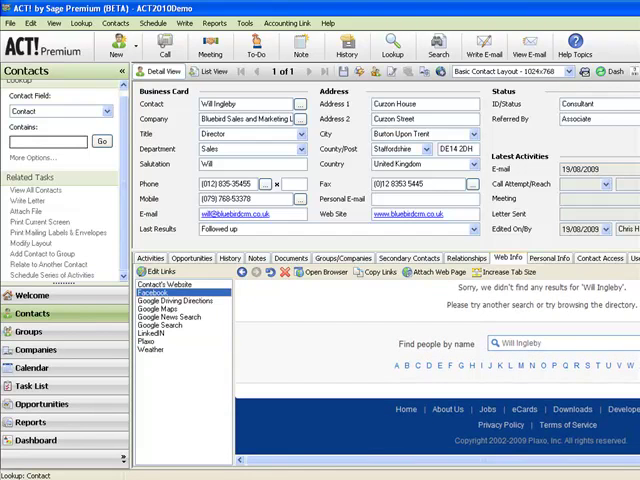
left_click(147, 291)
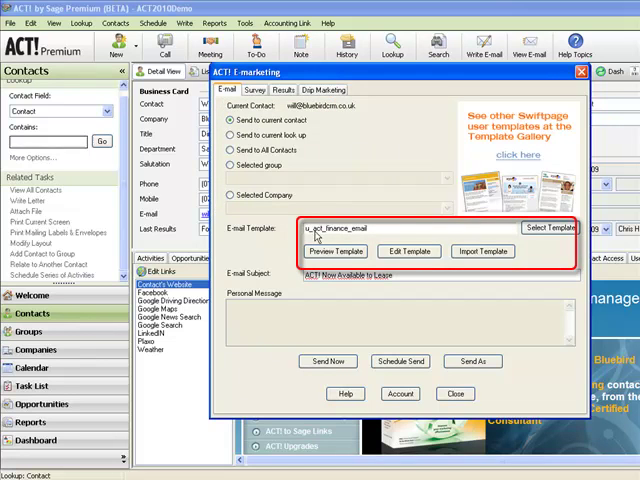
Choose u_act_finance_email from the template list for the e-marketing email.
left_click(550, 227)
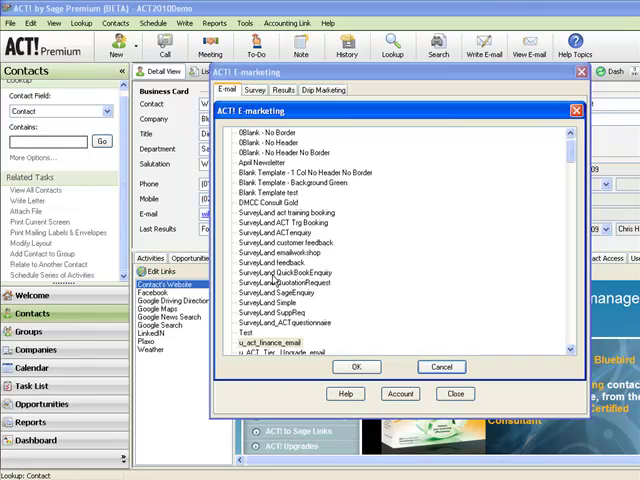
mouse_move(410, 323)
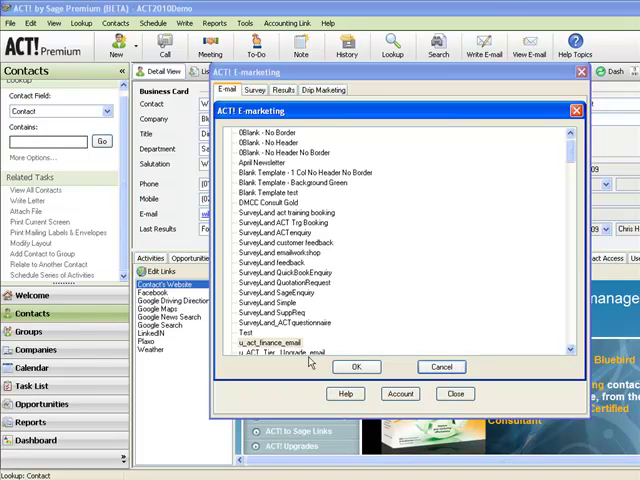
left_click(356, 366)
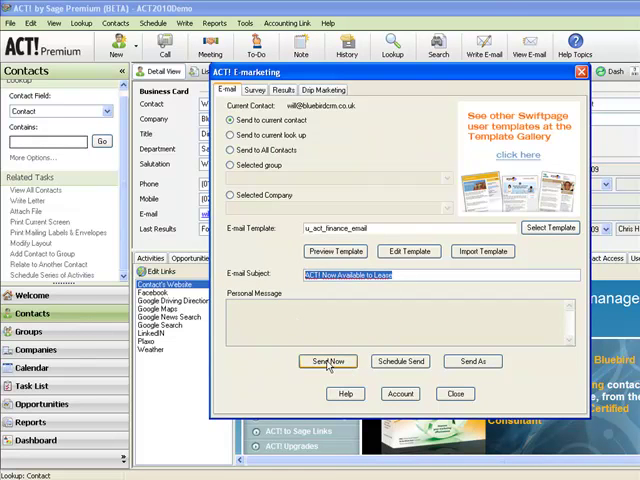
Send the email now to the current contact and acknowledge the sent confirmation.
left_click(327, 361)
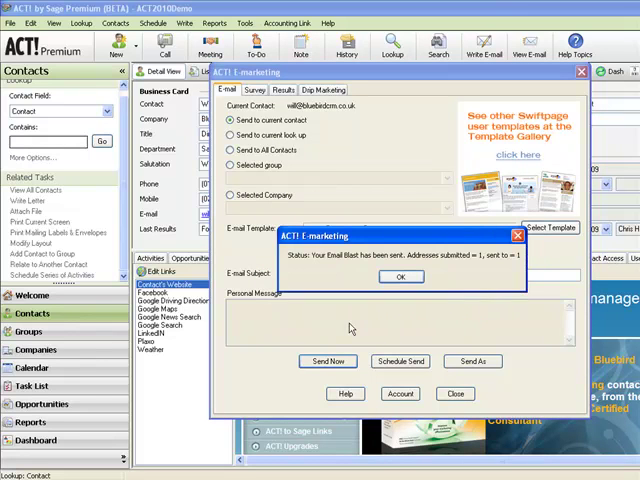
left_click(401, 276)
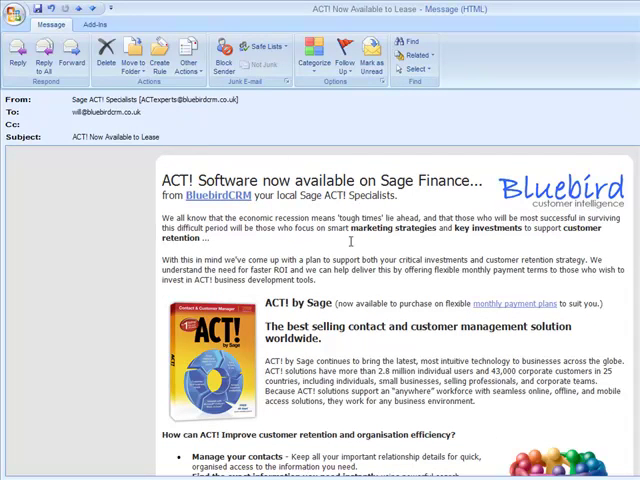
scroll("down", 3)
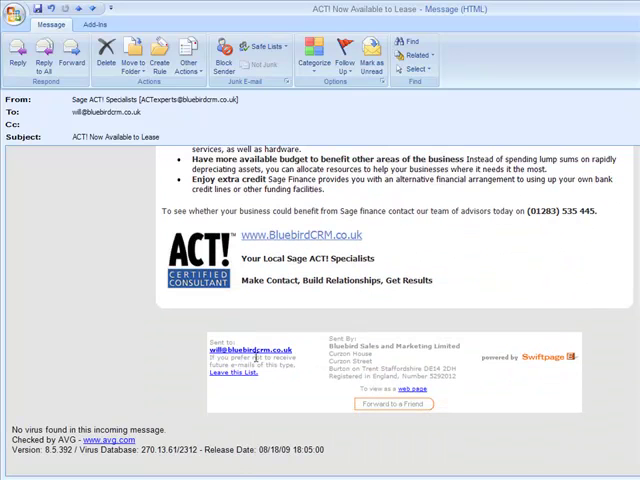
mouse_move(258, 352)
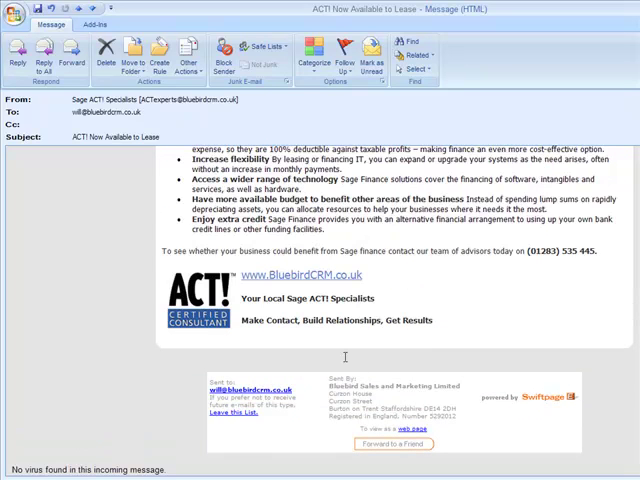
scroll("up", 3)
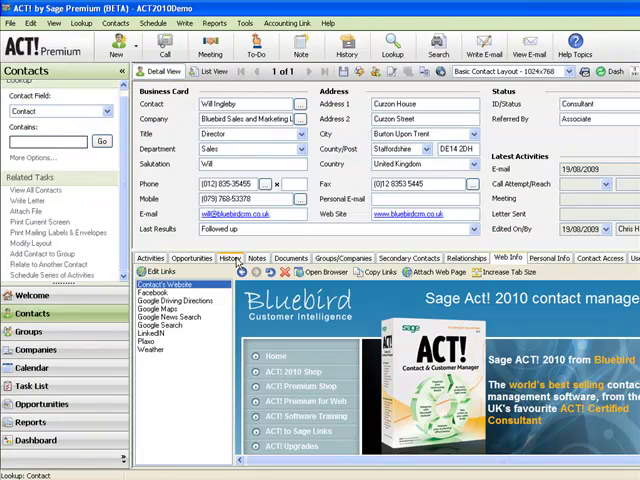
left_click(227, 258)
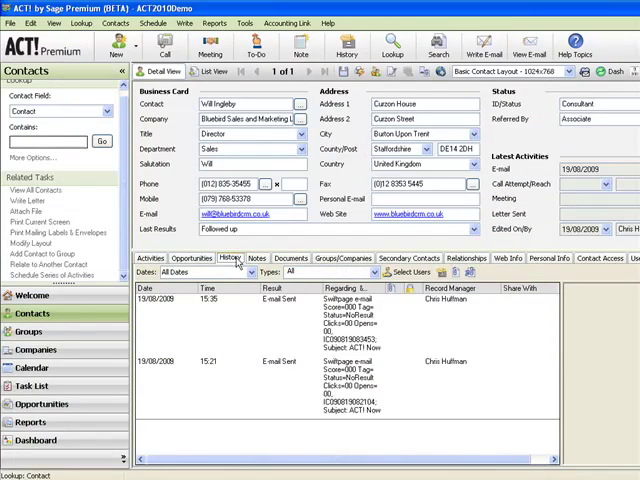